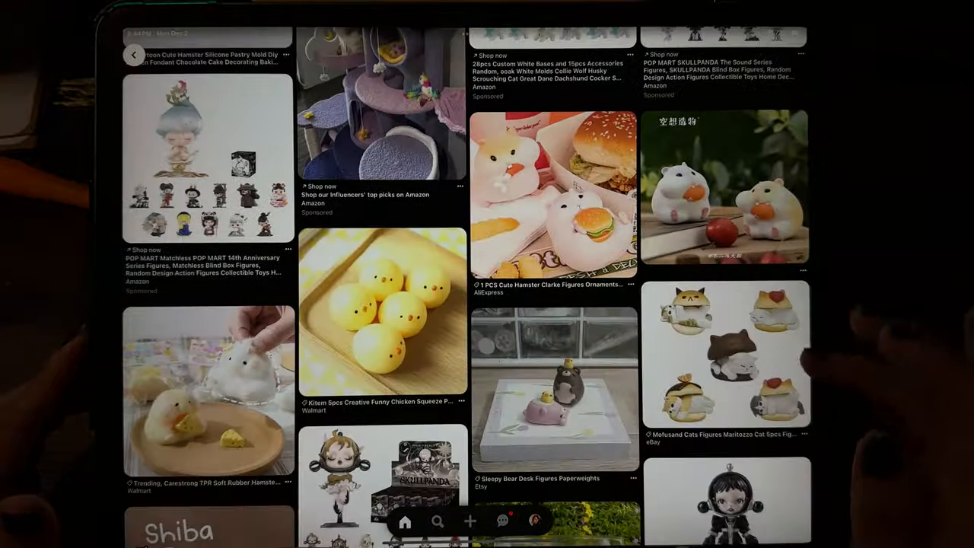
# Step: Scroll through the Pinterest feed of clay figurine and hamster toy pins
pyautogui.scroll(-3)
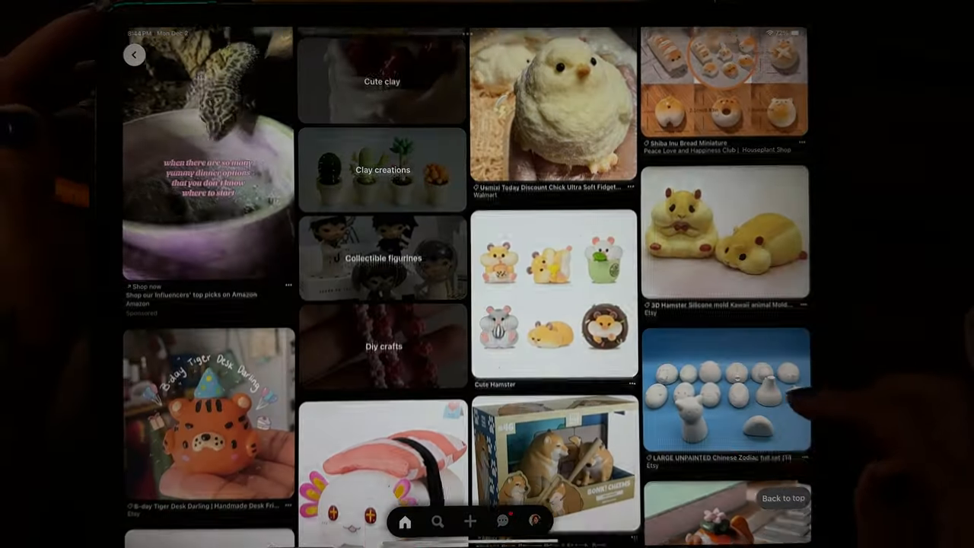
pyautogui.scroll(-3)
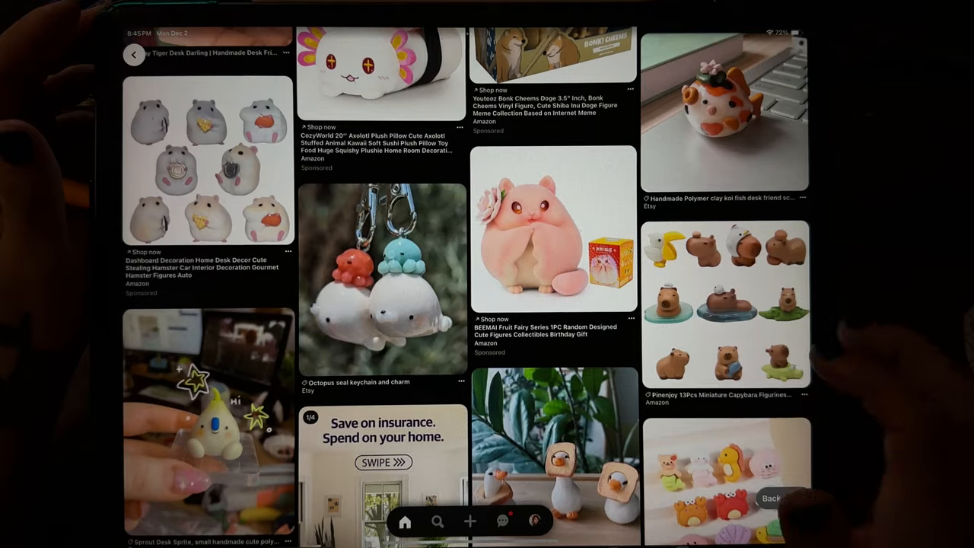
pyautogui.scroll(-3)
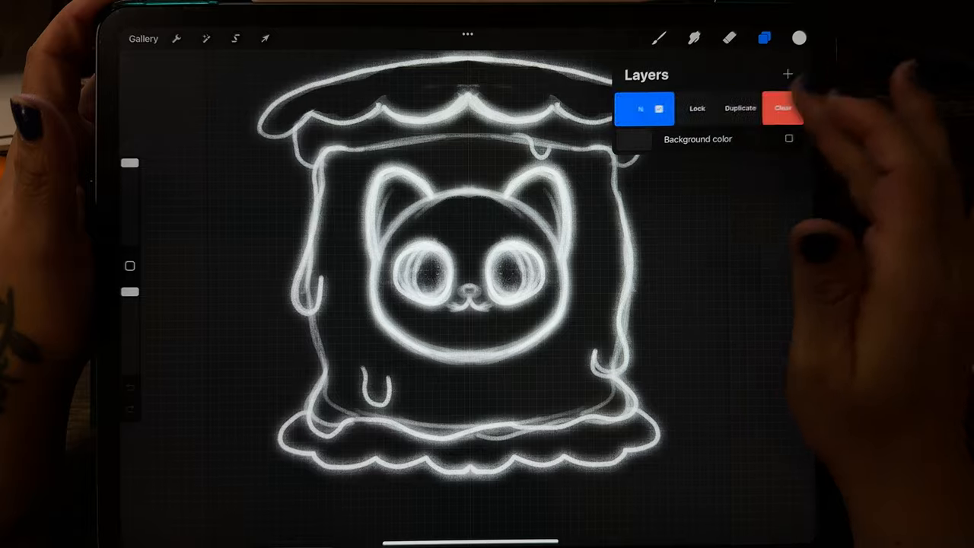
# Step: Paste the pancake-cat reference photo and enlarge it into place on the canvas
pyautogui.click(176, 38)
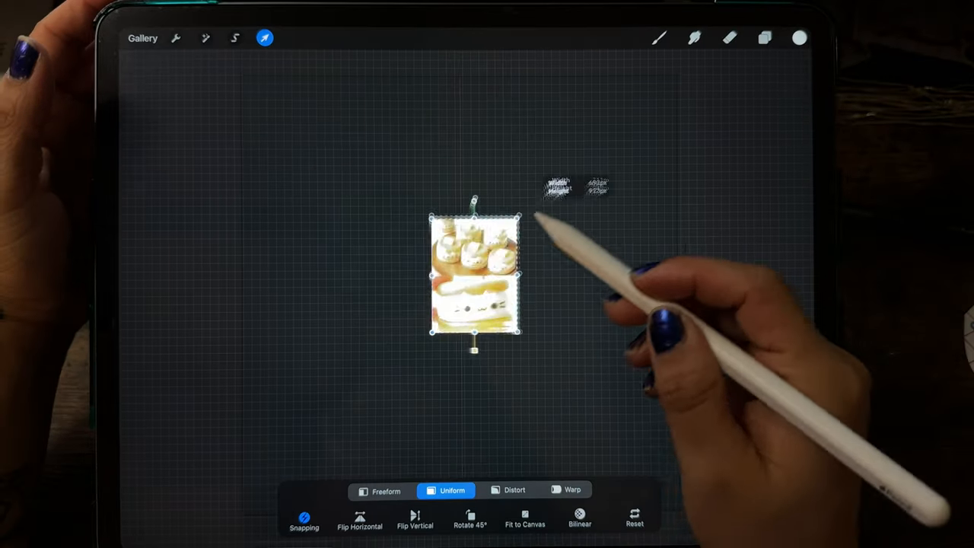
pyautogui.click(765, 38)
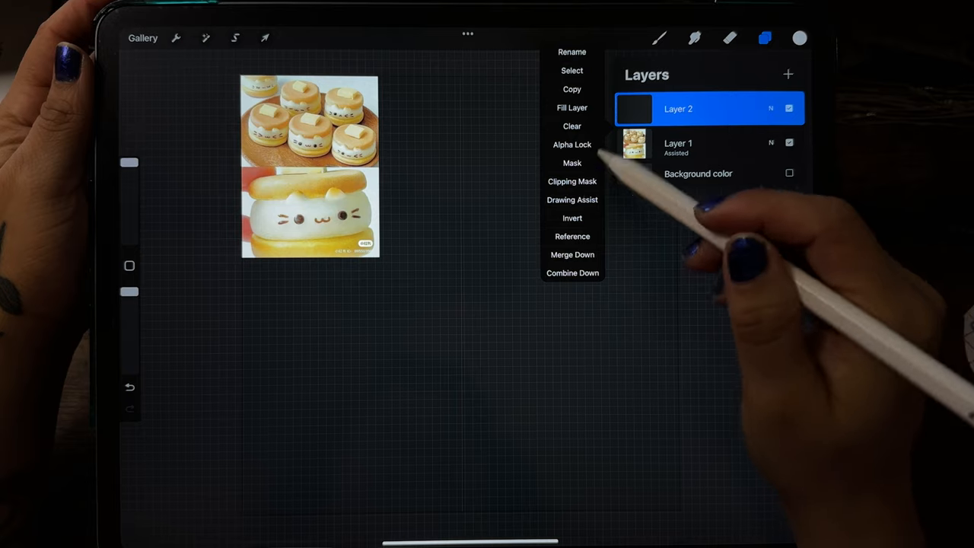
pyautogui.click(658, 38)
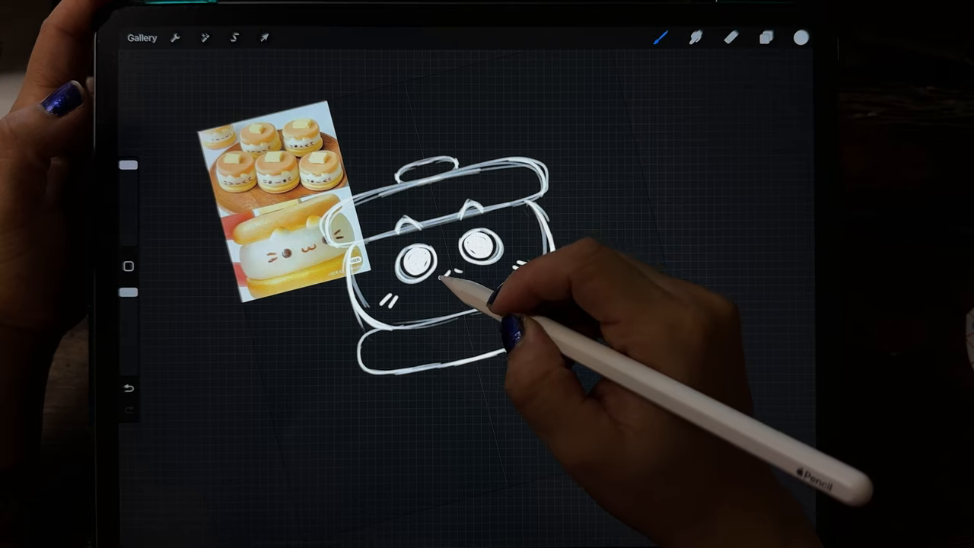
# Step: Set the canvas background colour to black and copy the whole sketch canvas
pyautogui.click(765, 38)
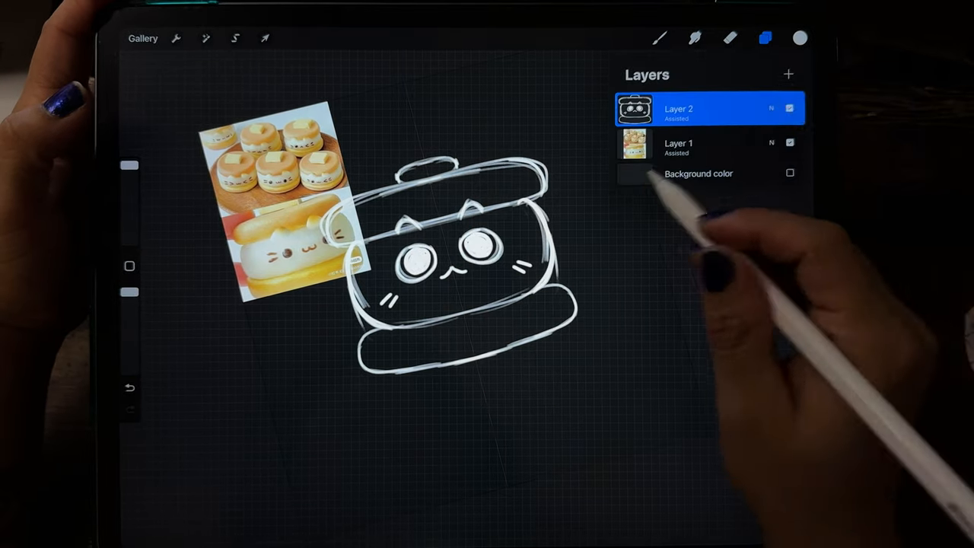
pyautogui.click(788, 172)
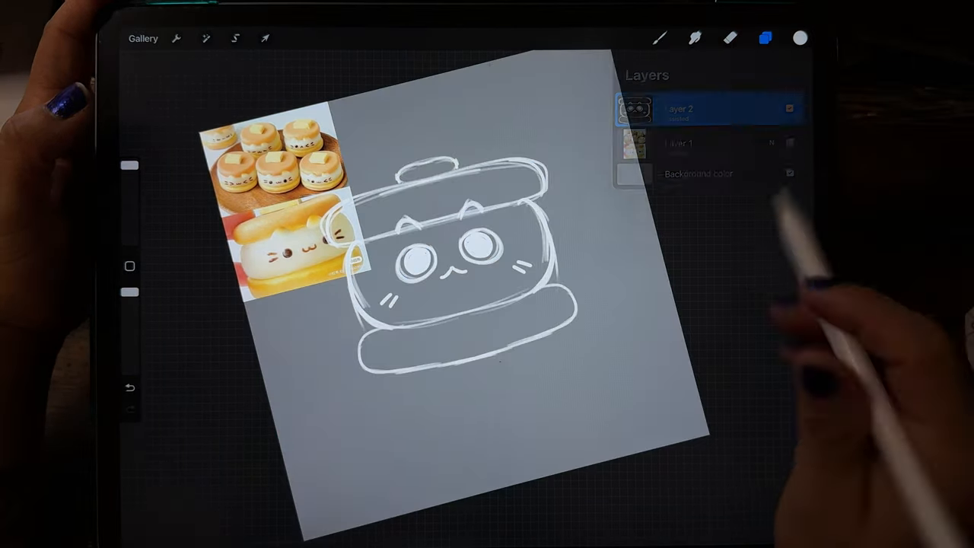
pyautogui.click(265, 38)
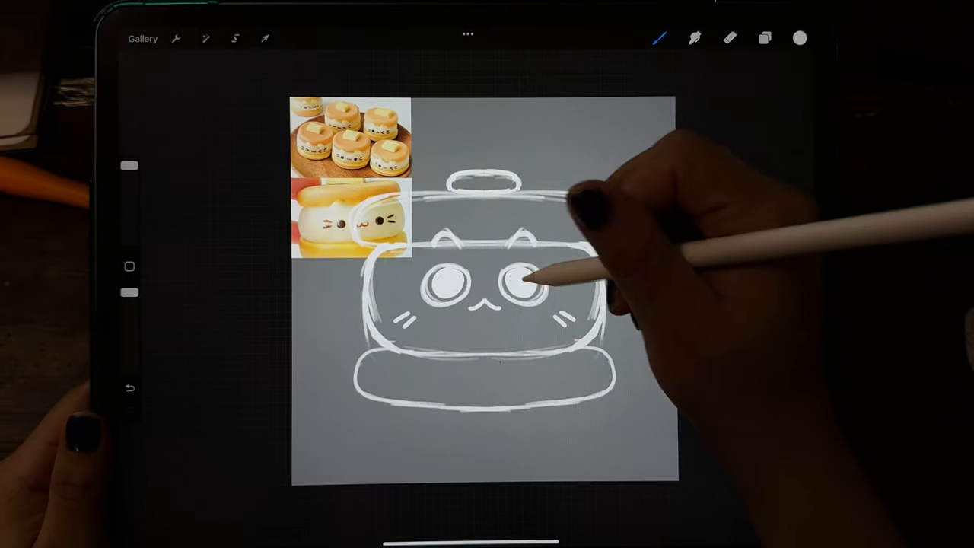
pyautogui.click(799, 38)
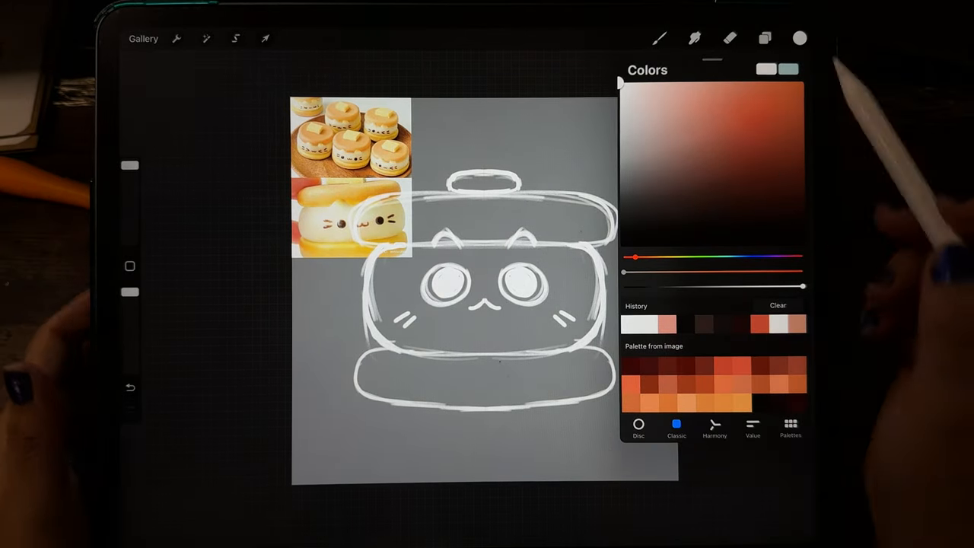
pyautogui.click(177, 38)
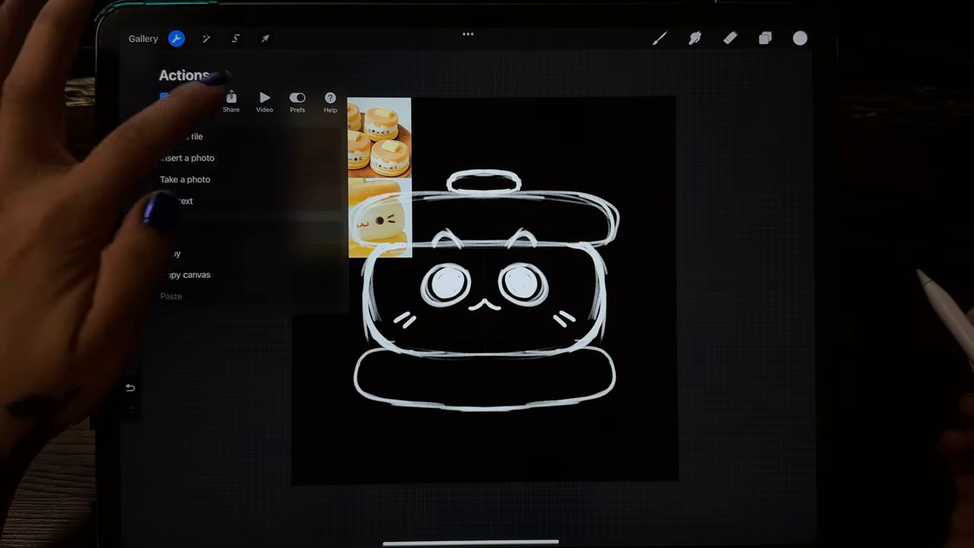
pyautogui.click(230, 103)
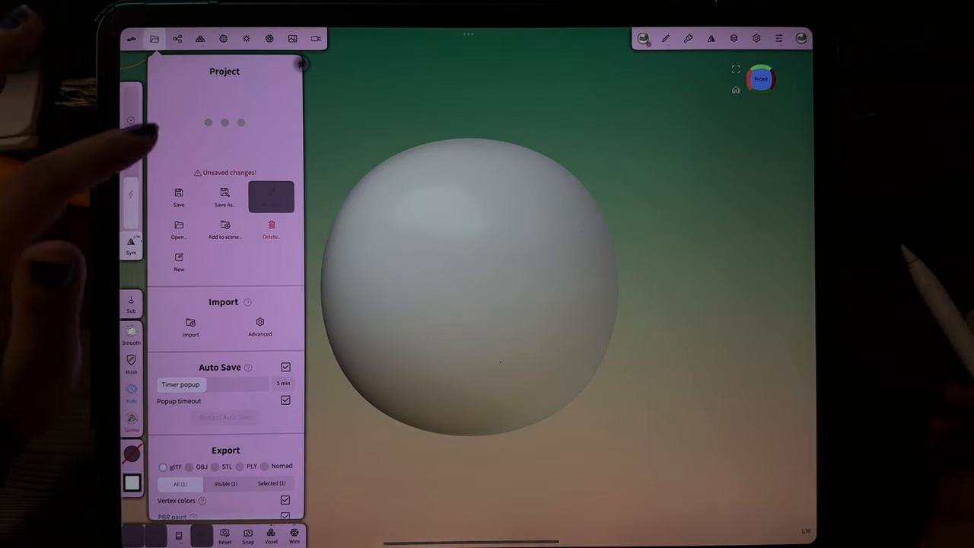
# Step: Enable a reference image in the Background settings to show the cat sketch
pyautogui.click(245, 38)
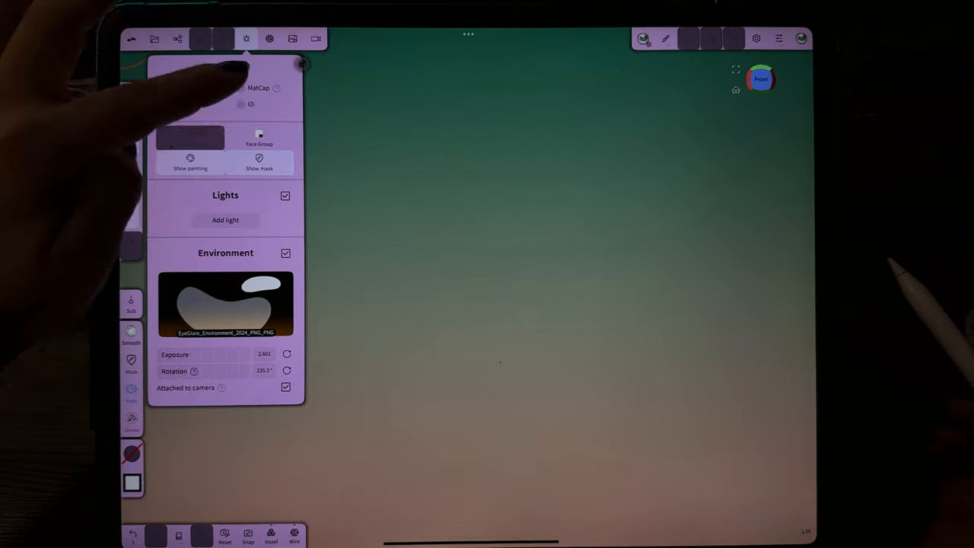
pyautogui.click(292, 38)
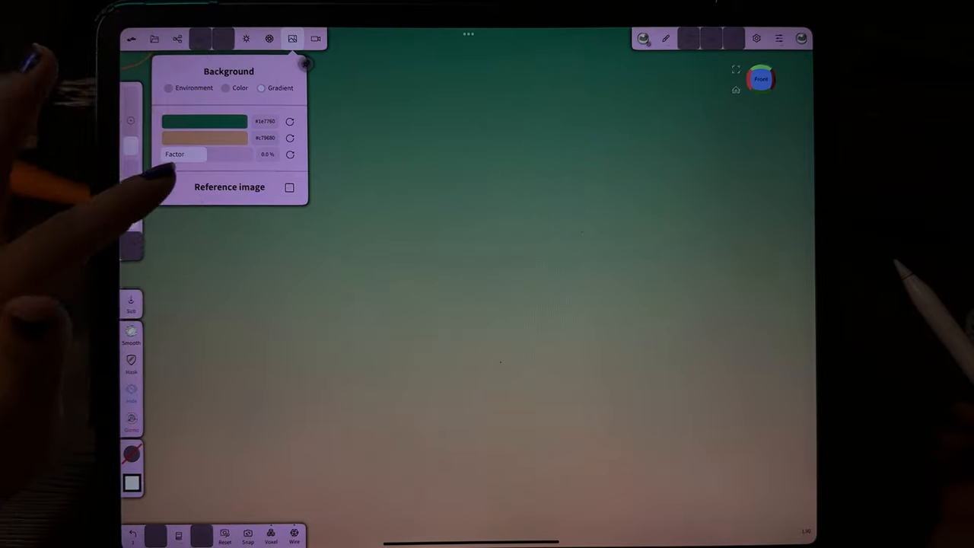
pyautogui.click(289, 187)
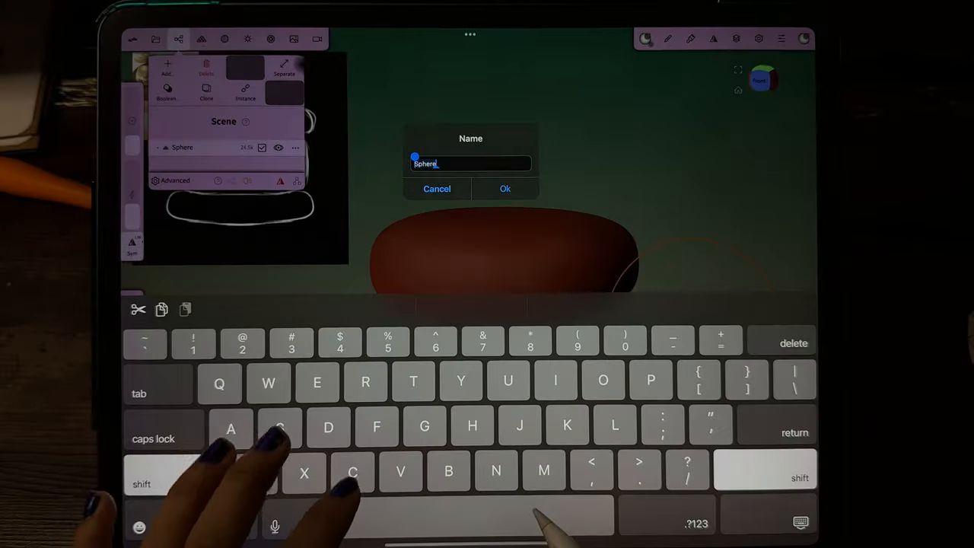
# Step: Confirm the pancake sphere's new name
pyautogui.click(505, 188)
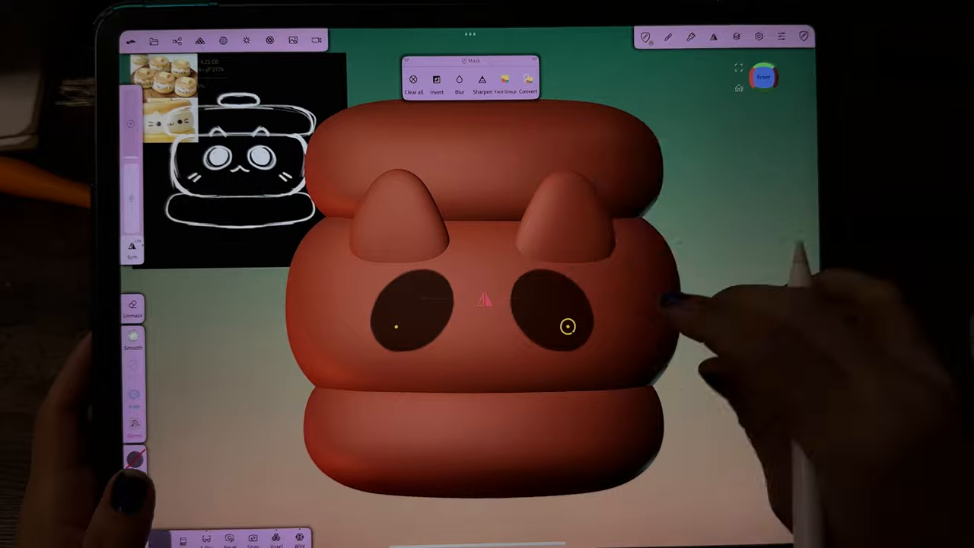
# Step: Push the masked eye areas inward into two recessed oval sockets
pyautogui.click(133, 240)
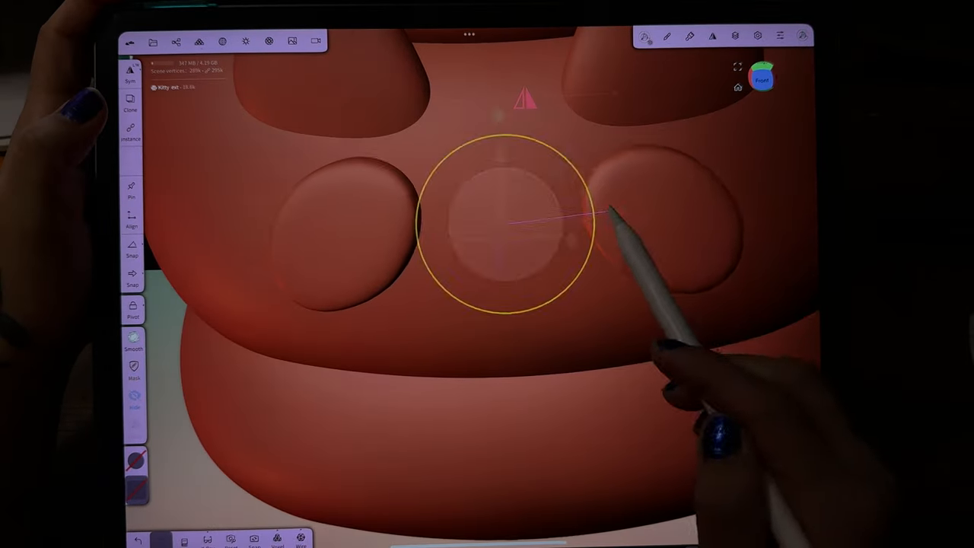
pyautogui.click(646, 36)
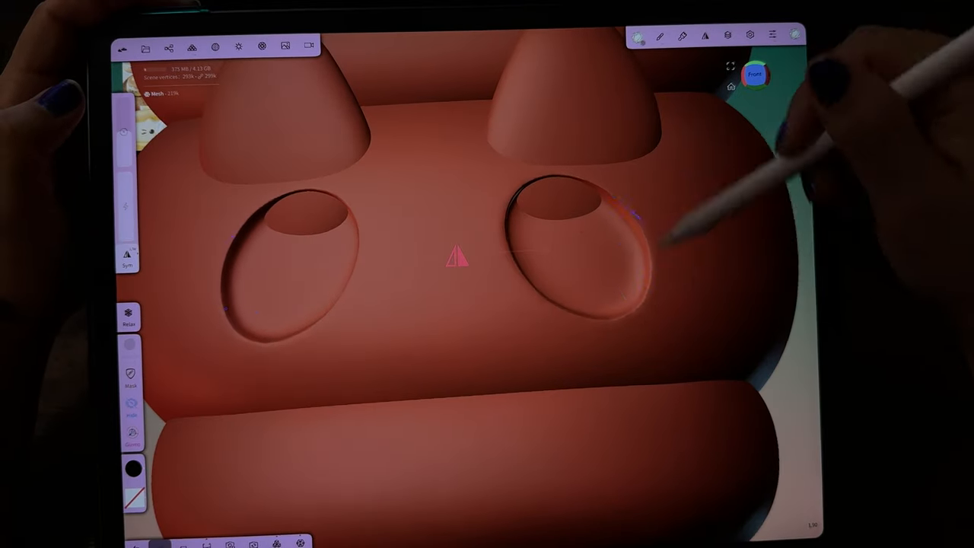
# Step: Select the mirrored eyeball sphere and drag it into the eye socket
pyautogui.click(168, 46)
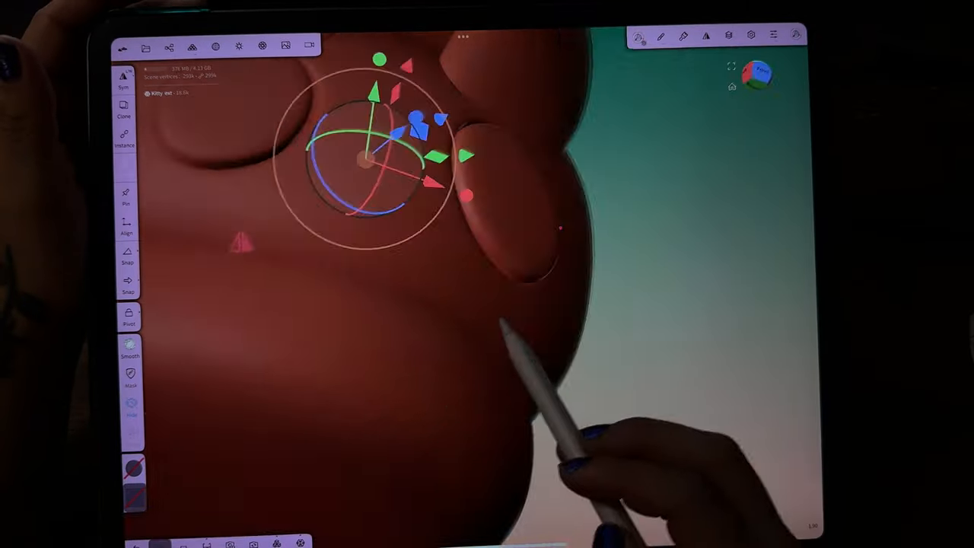
pyautogui.moveTo(380, 153); pyautogui.dragTo(411, 328)
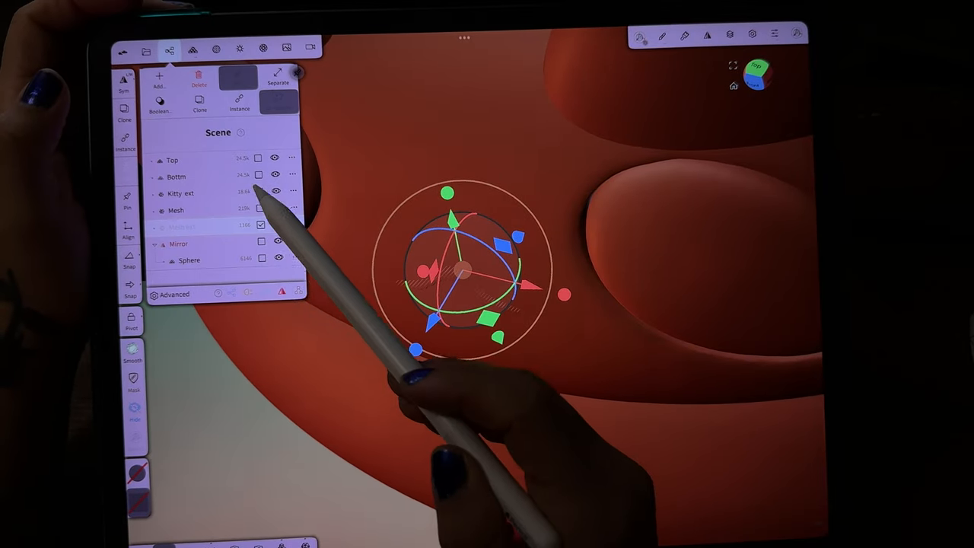
# Step: Adjust the eyeball spheres in both sockets and carve a small mouth below the nose
pyautogui.click(275, 224)
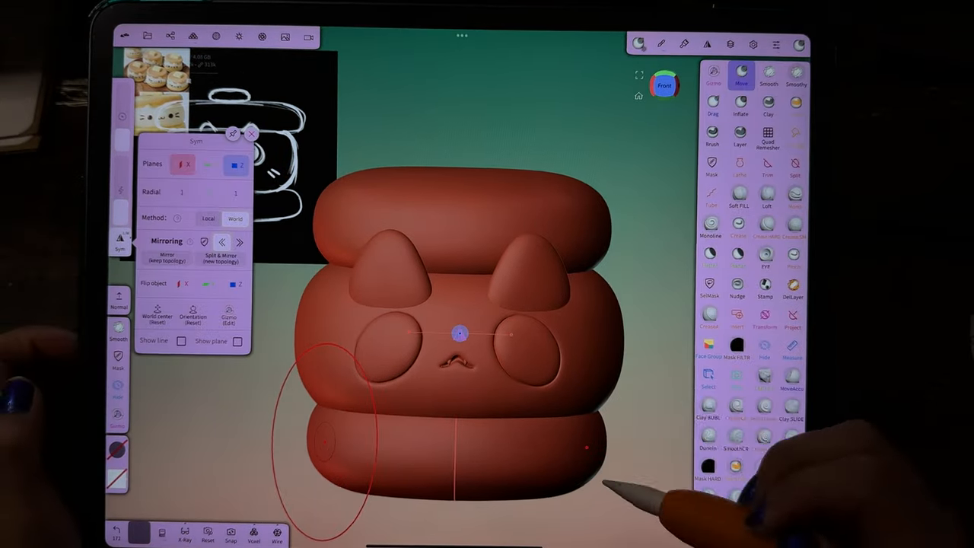
# Step: Choose a carving brush and draw a whisker stroke on the cat's cheek
pyautogui.click(252, 133)
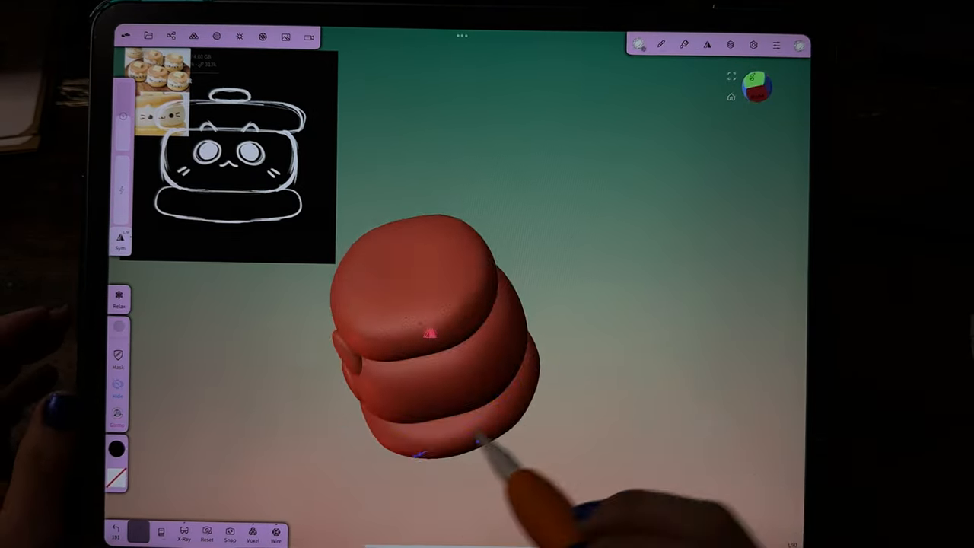
pyautogui.click(171, 36)
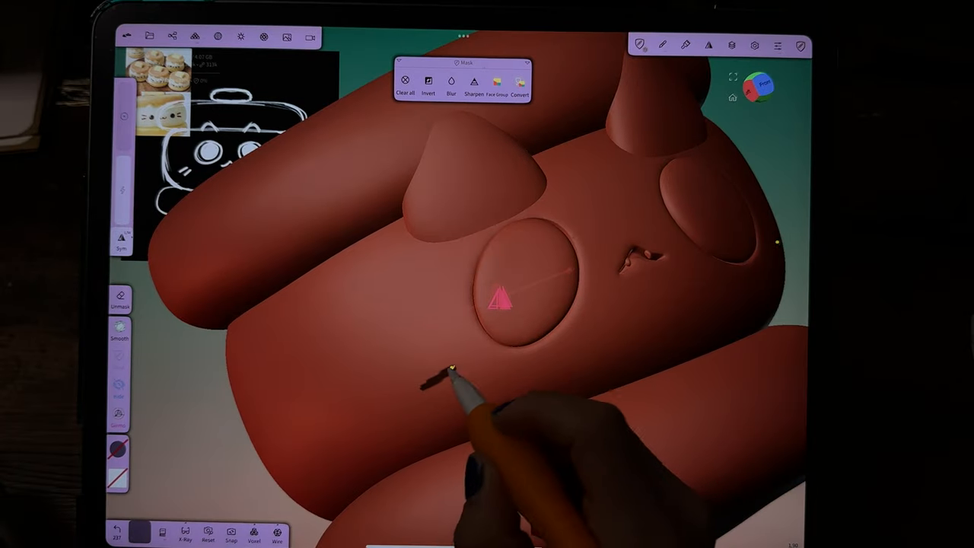
# Step: Switch to the Move tool and reposition the Kitty face piece
pyautogui.click(639, 46)
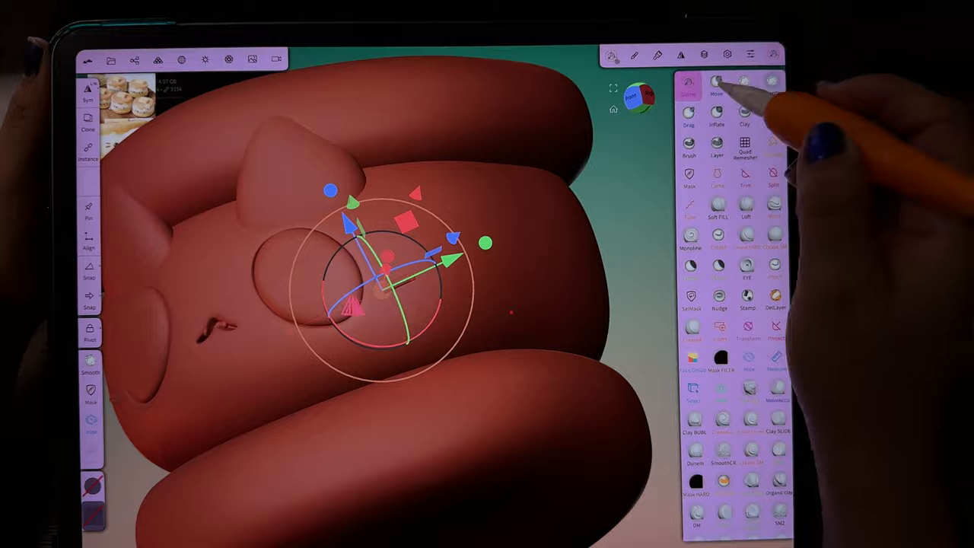
pyautogui.click(134, 59)
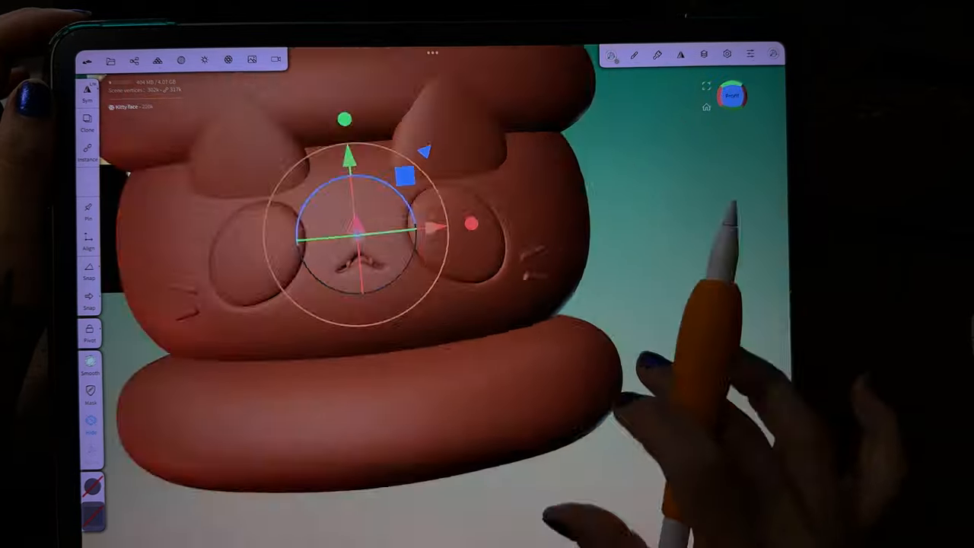
pyautogui.click(135, 59)
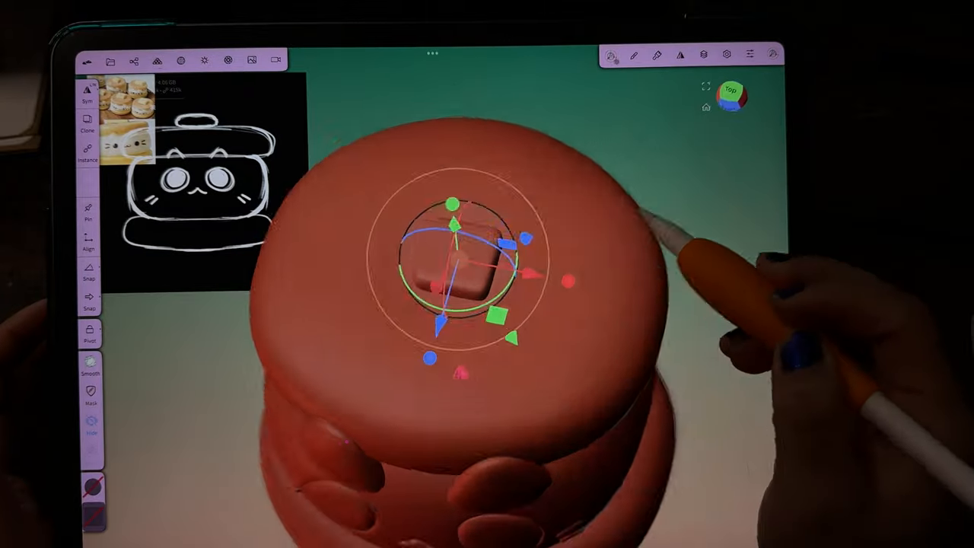
# Step: Select the cat's eye sphere and show its Multiresolution settings in the Topology menu
pyautogui.click(88, 92)
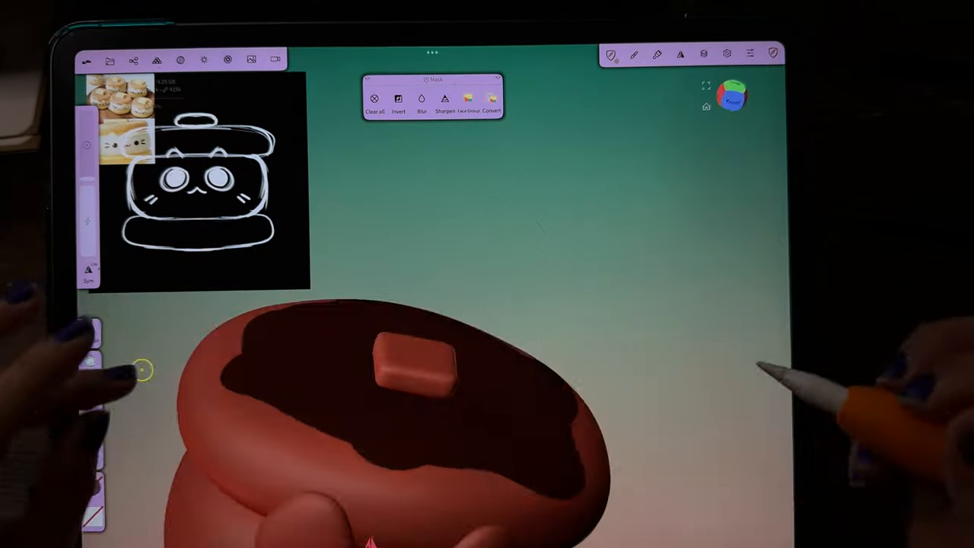
pyautogui.click(612, 54)
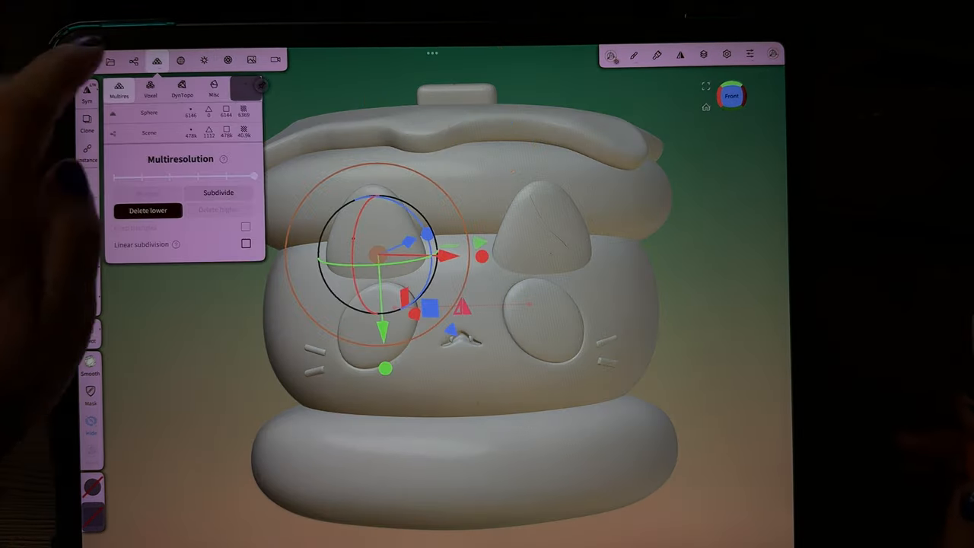
# Step: Bring up the Quad Remesher topology tool for the Kitty ext body
pyautogui.click(133, 61)
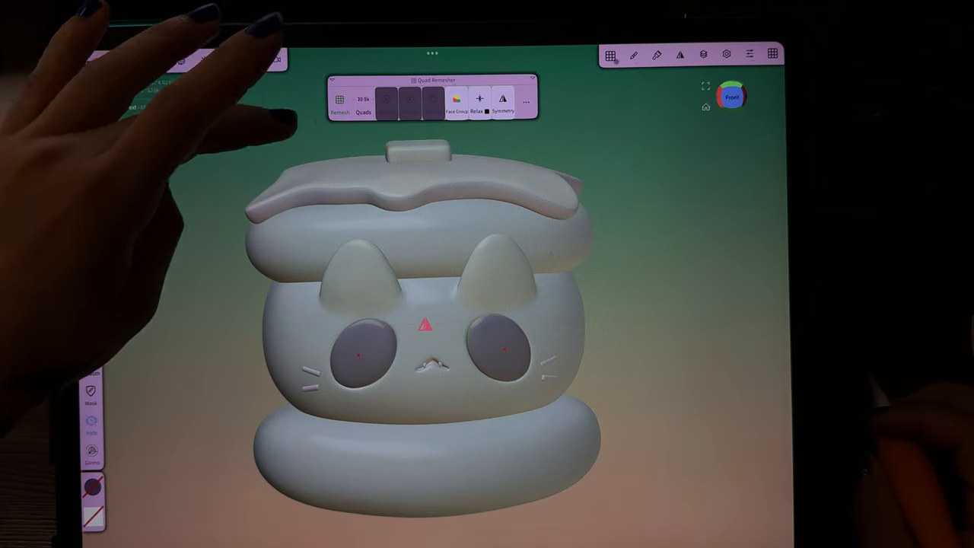
# Step: Quad-remesh the Kitty ext cat body, confirming with Yes
pyautogui.click(340, 104)
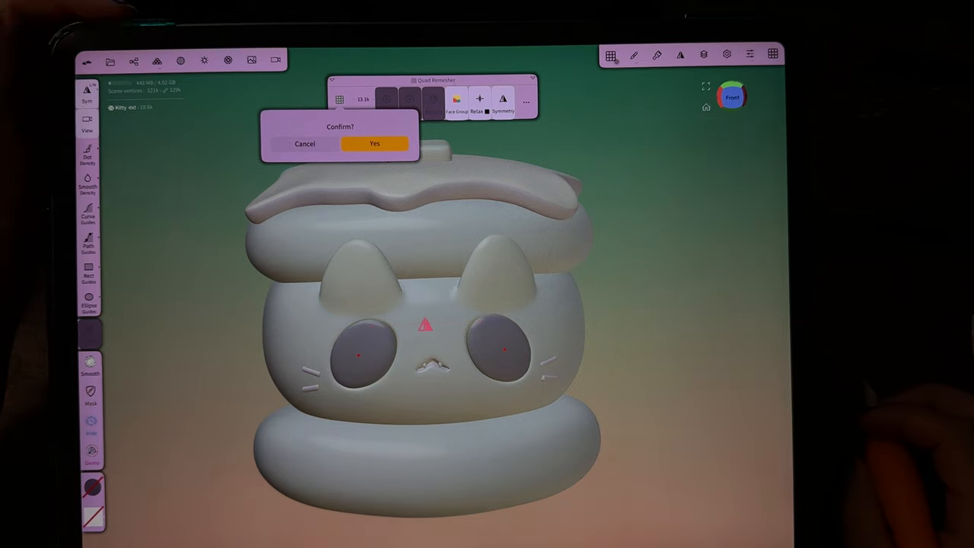
pyautogui.click(374, 143)
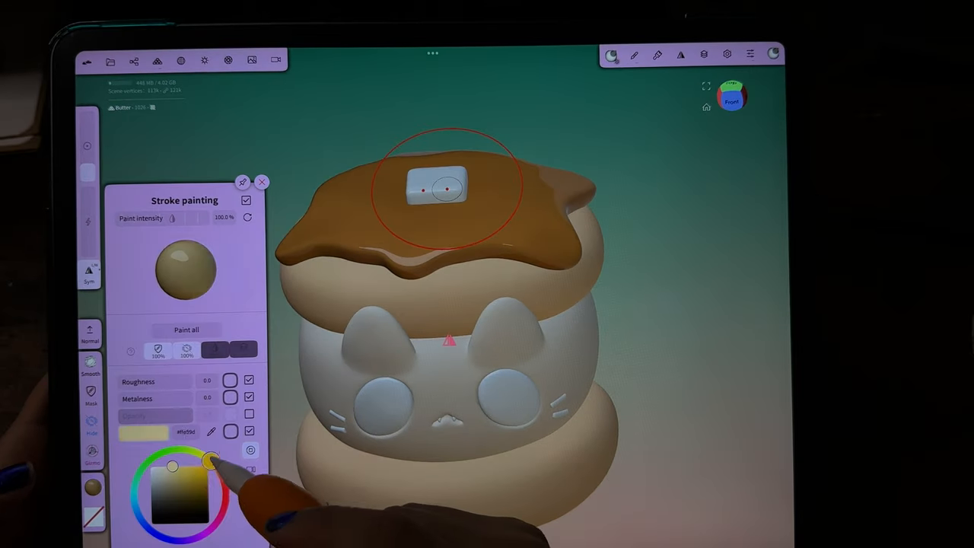
# Step: Paint the whole butter pat yellow and adjust the Top ext syrup material
pyautogui.click(181, 60)
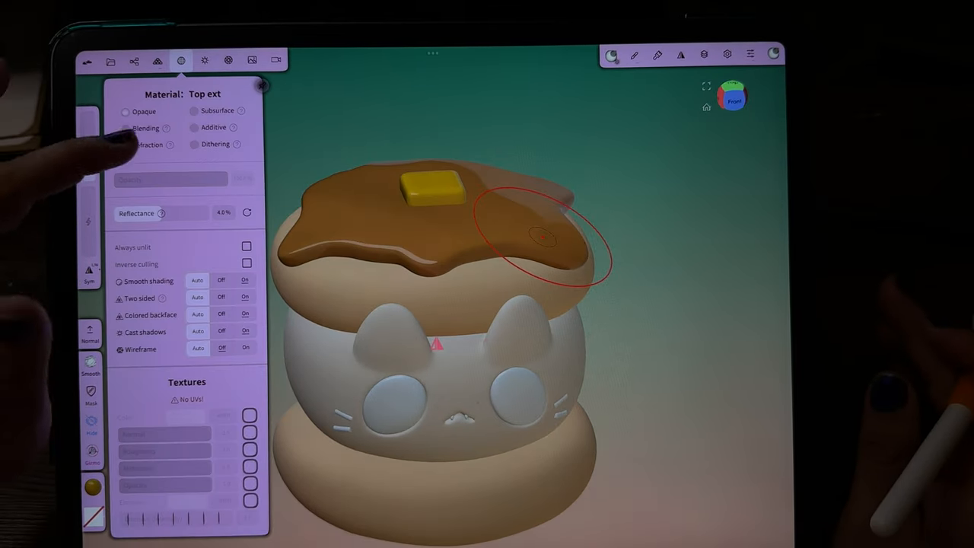
pyautogui.click(125, 144)
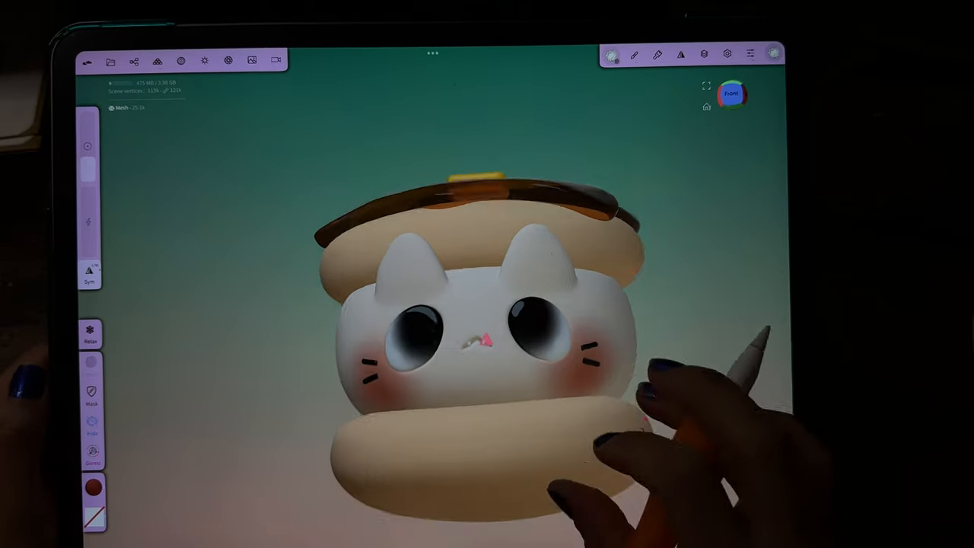
# Step: Select the syrup layer on the top pancake for orange highlight painting
pyautogui.click(134, 60)
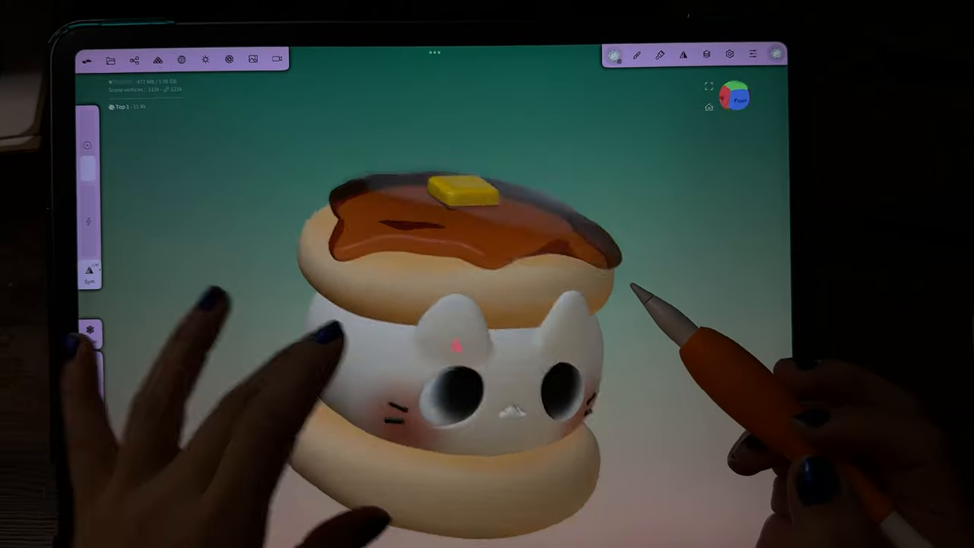
# Step: Tint the cat's eyes green and add a new light to the scene
pyautogui.click(776, 54)
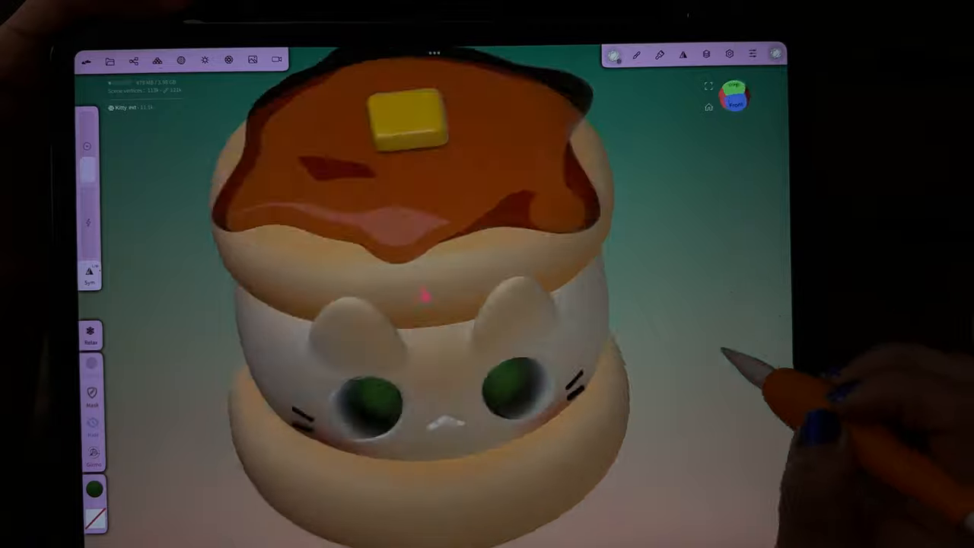
pyautogui.click(204, 59)
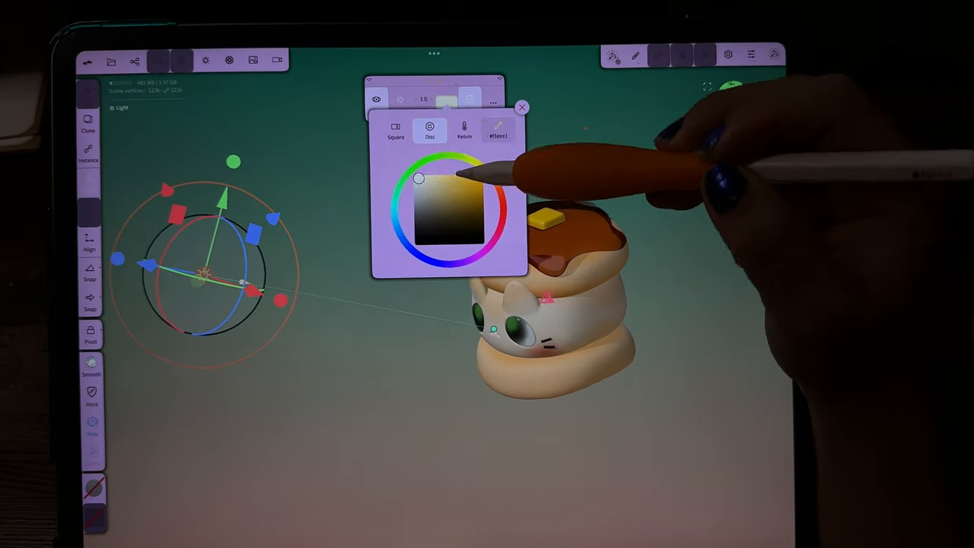
# Step: Move the first light to the upper right and tint it pink
pyautogui.moveTo(419, 178); pyautogui.dragTo(489, 173)
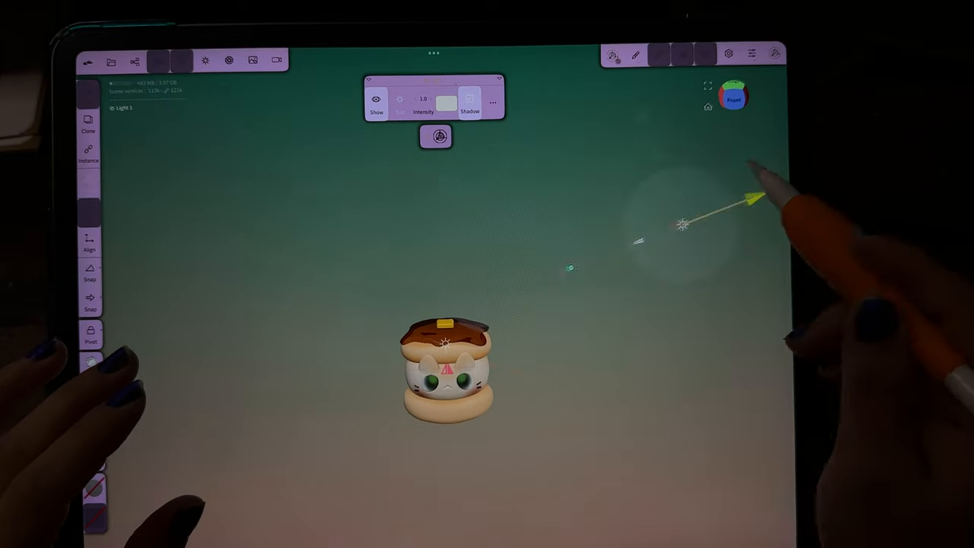
pyautogui.click(445, 103)
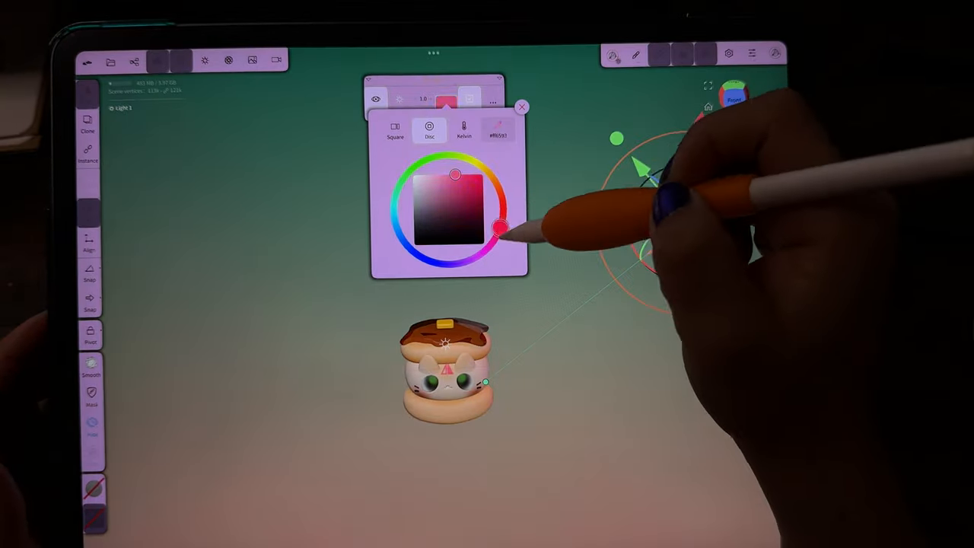
pyautogui.click(521, 107)
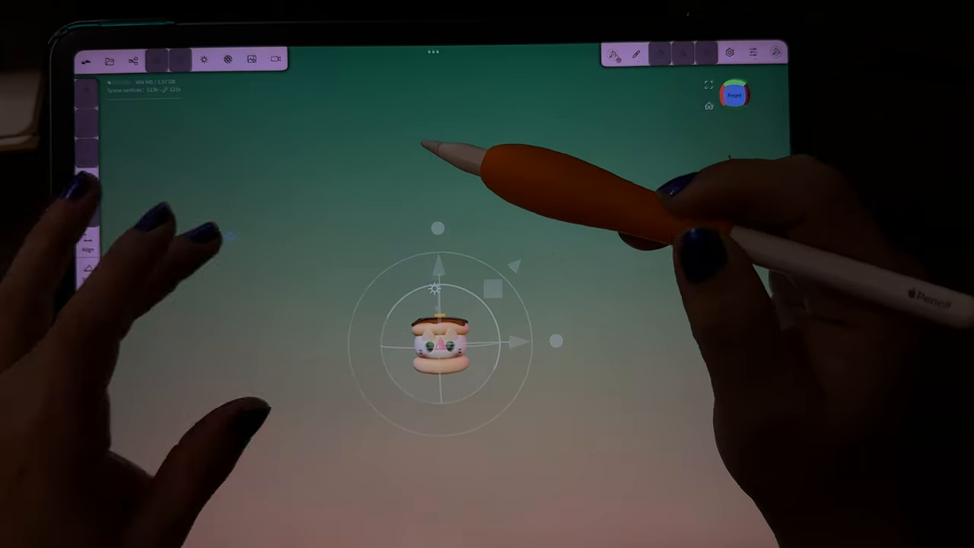
# Step: Add another light tinted purple, then change a light's colour to red
pyautogui.click(203, 60)
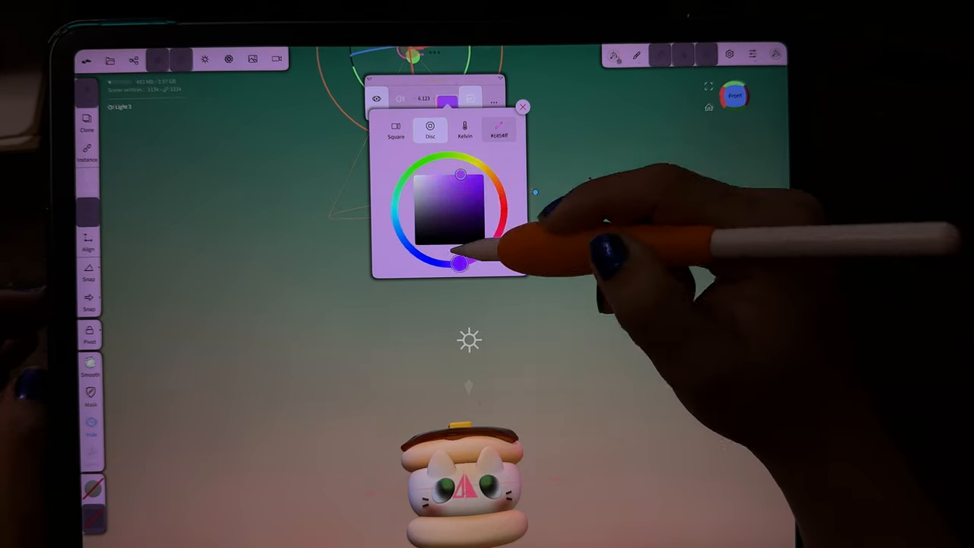
pyautogui.click(522, 107)
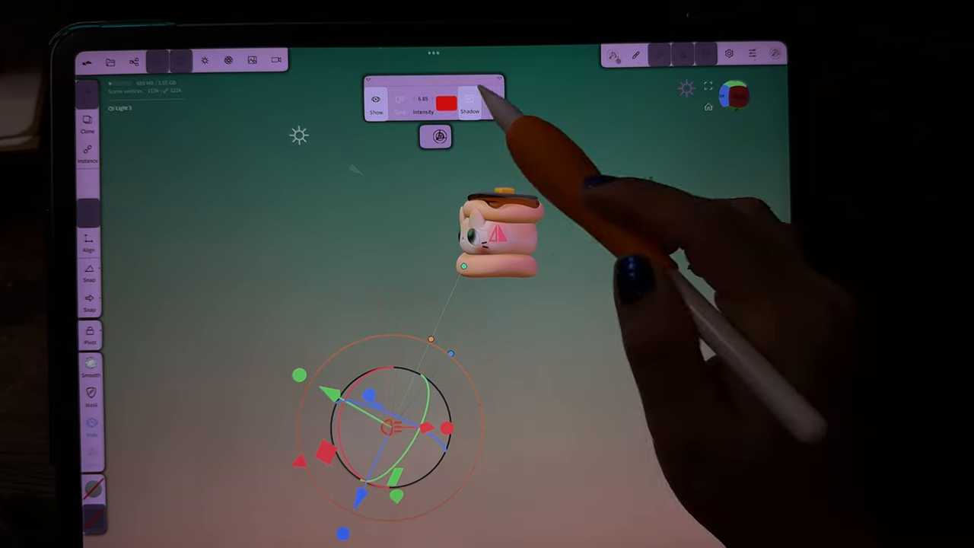
pyautogui.click(456, 99)
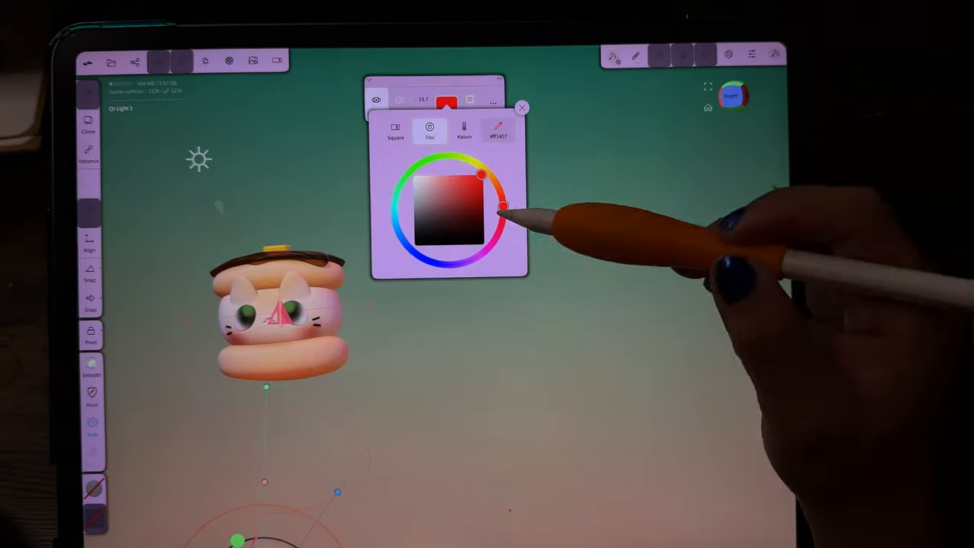
pyautogui.moveTo(503, 205); pyautogui.dragTo(502, 229)
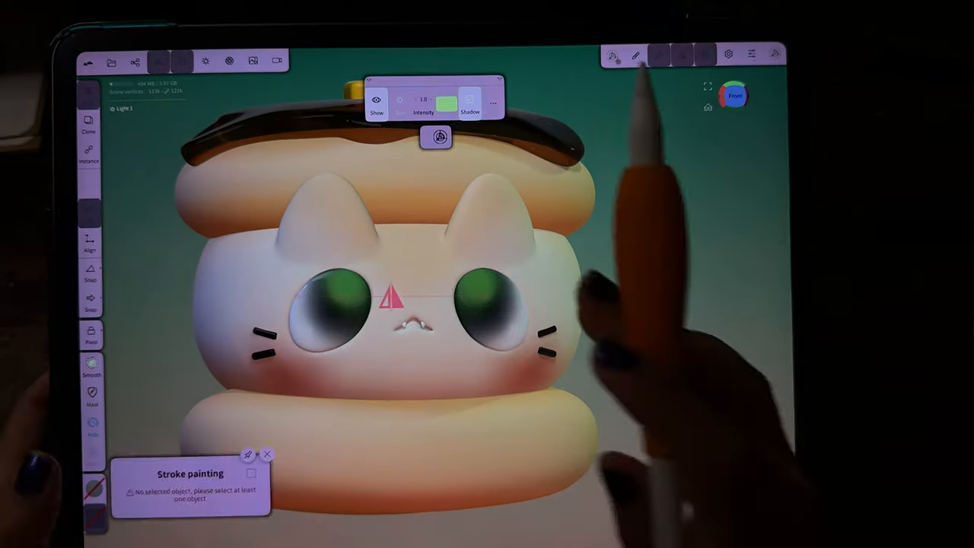
# Step: Give the green eyes a glossy reflective material and show the render quality settings
pyautogui.click(635, 54)
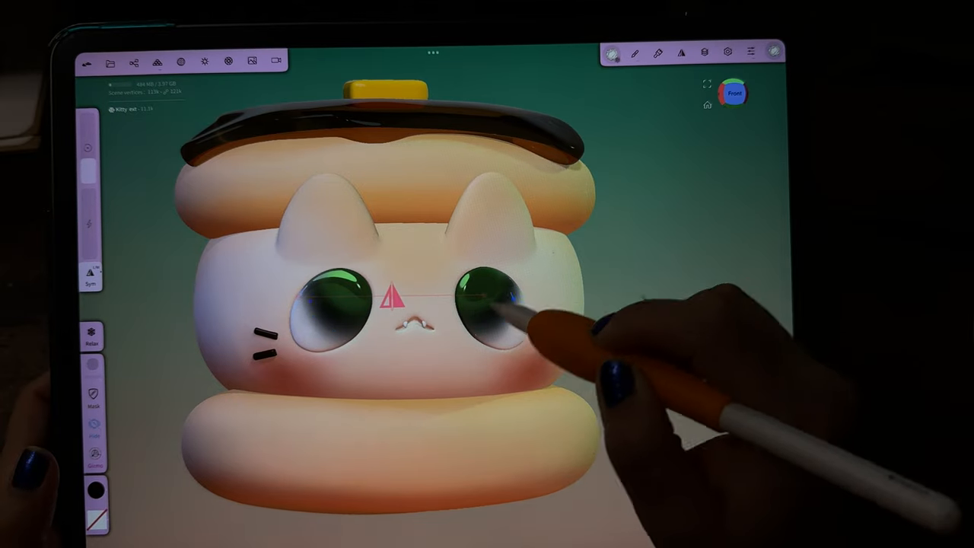
pyautogui.click(229, 62)
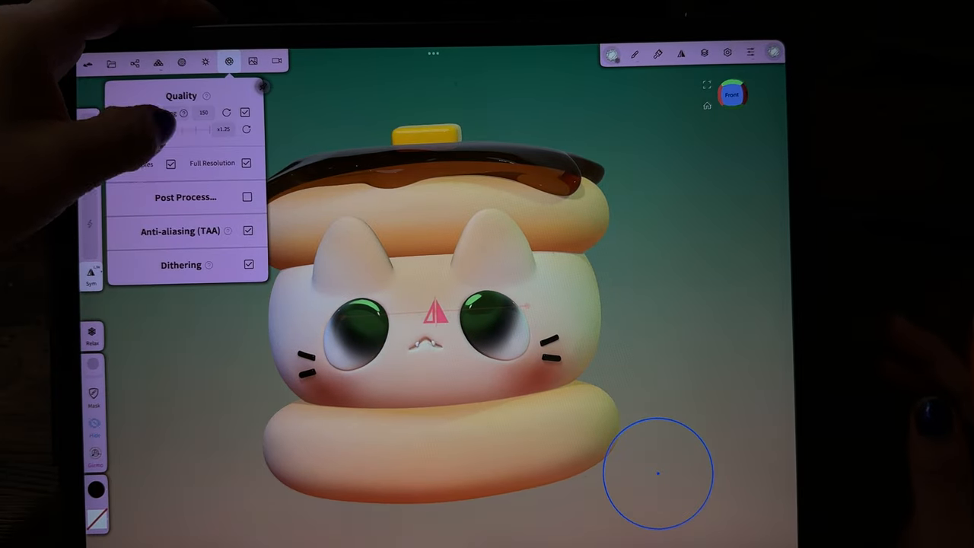
# Step: Enable post-processing with SSR, reshape the colour grading curve, and save Pancake cat
pyautogui.click(247, 196)
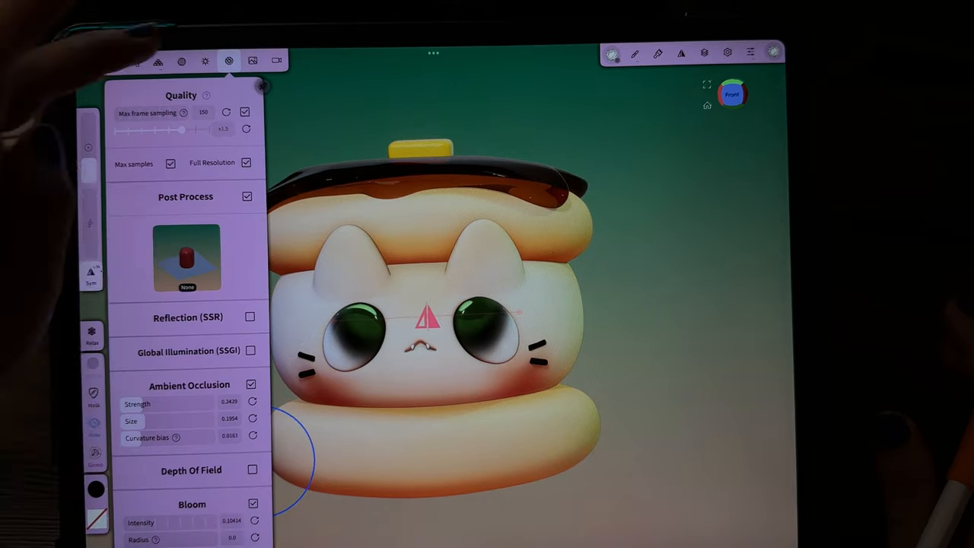
pyautogui.click(187, 257)
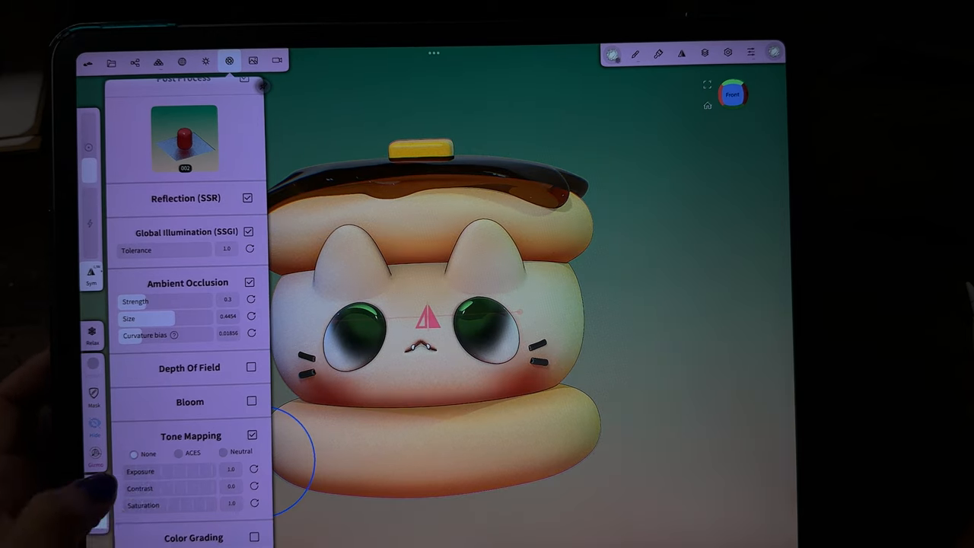
pyautogui.scroll(-3)
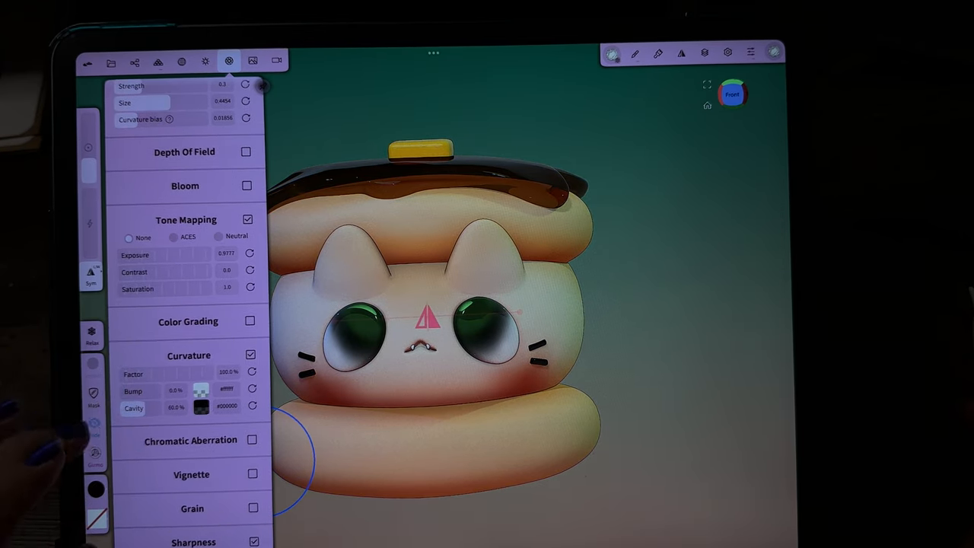
pyautogui.scroll(-3)
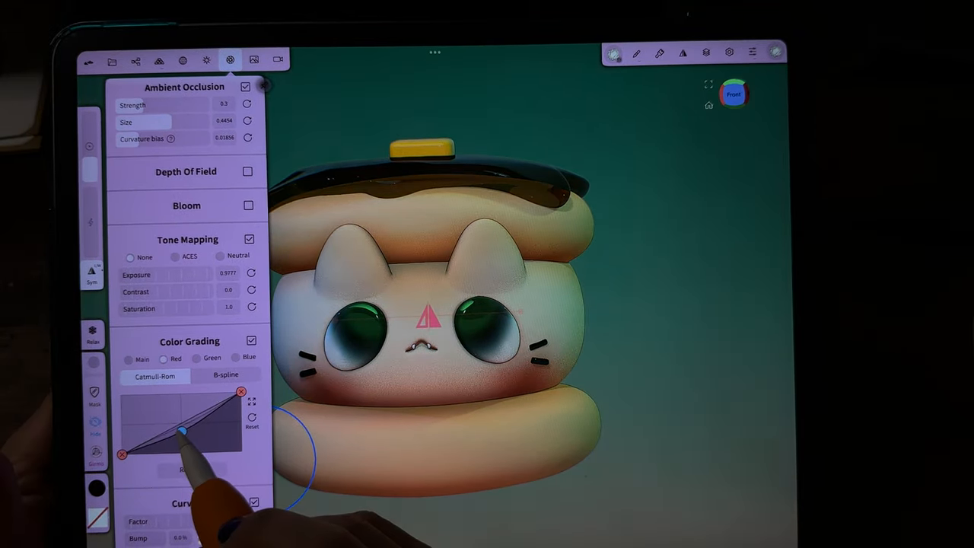
pyautogui.moveTo(182, 430); pyautogui.dragTo(150, 441)
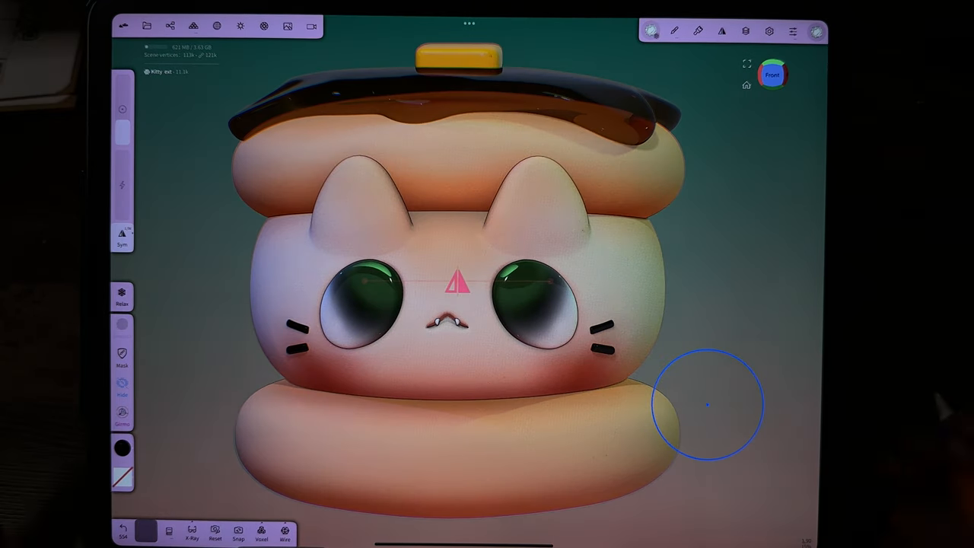
pyautogui.click(146, 26)
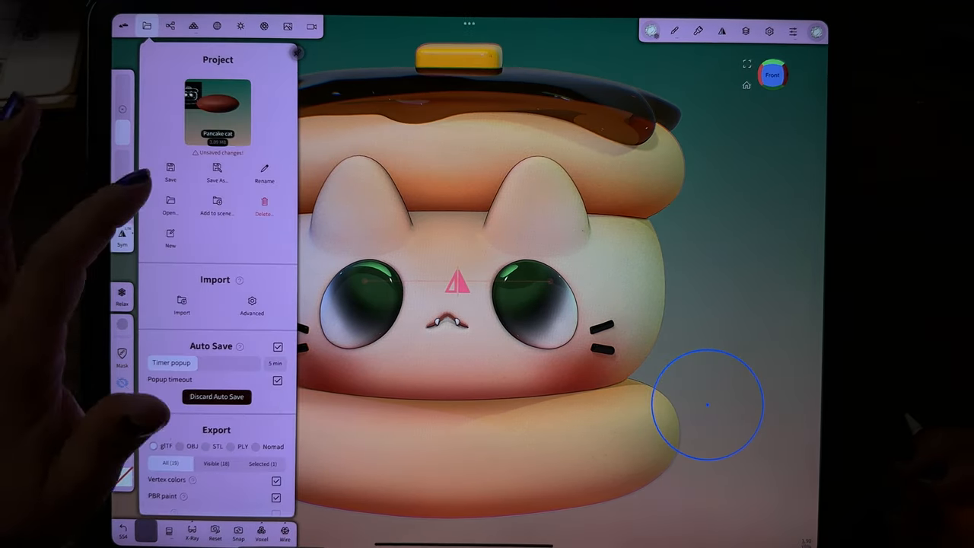
pyautogui.click(146, 26)
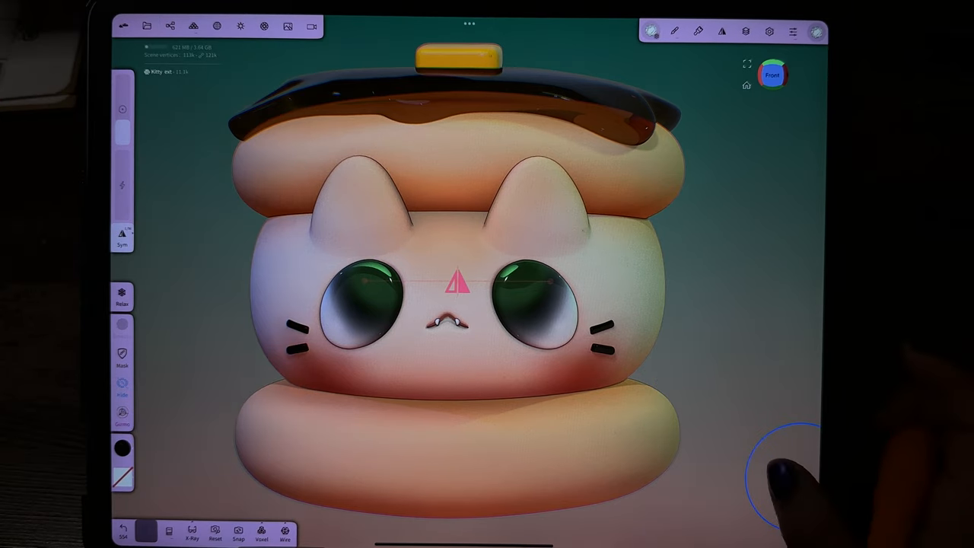